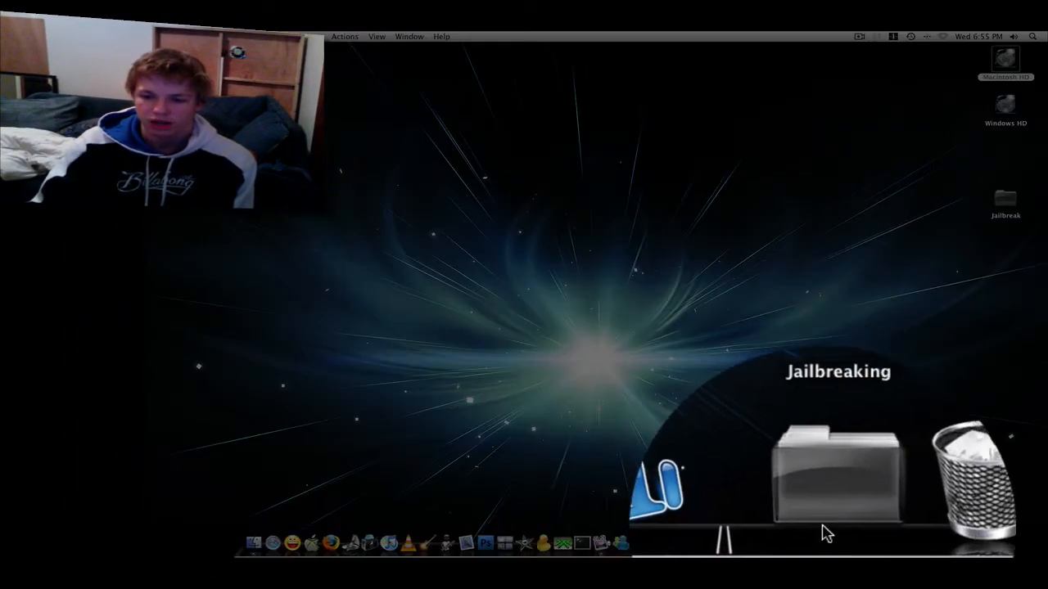
# - Open Macintosh HD and add the Applications folder to the Dock beside the Trash
pyautogui.click(833, 474)
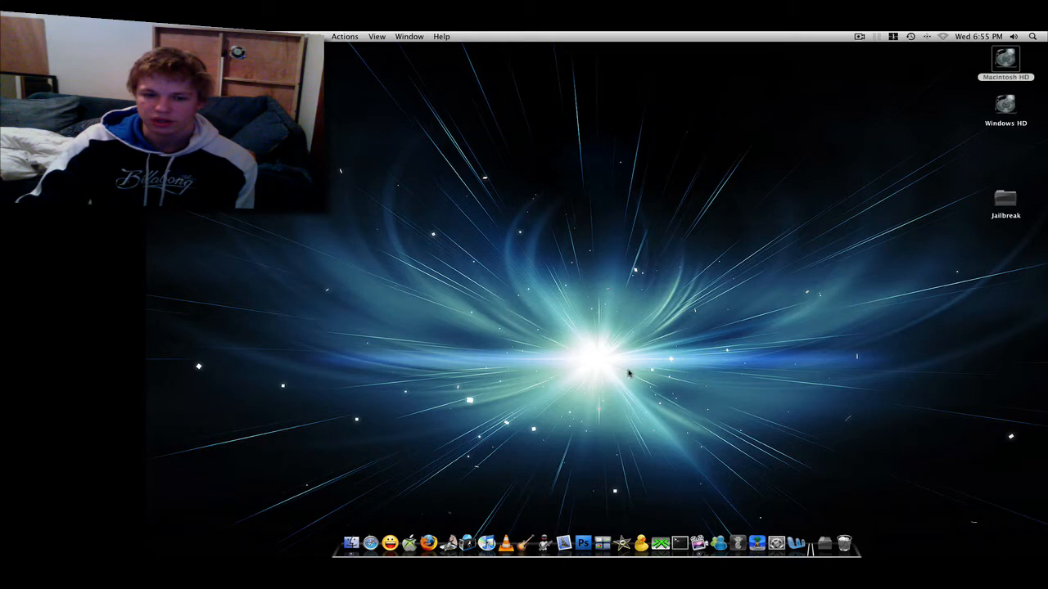
pyautogui.moveTo(916, 170)
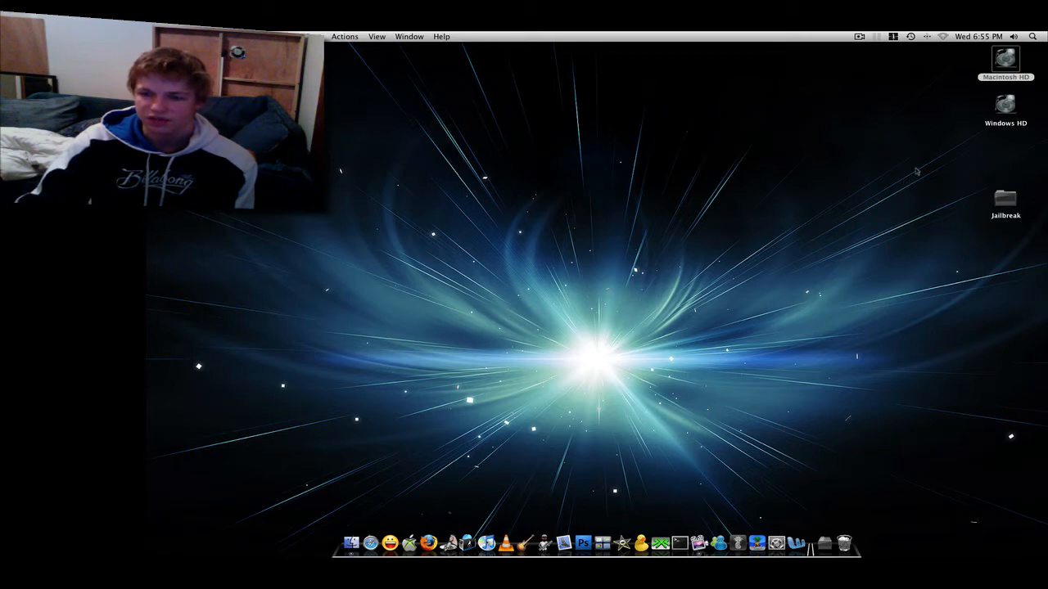
pyautogui.doubleClick(1005, 64)
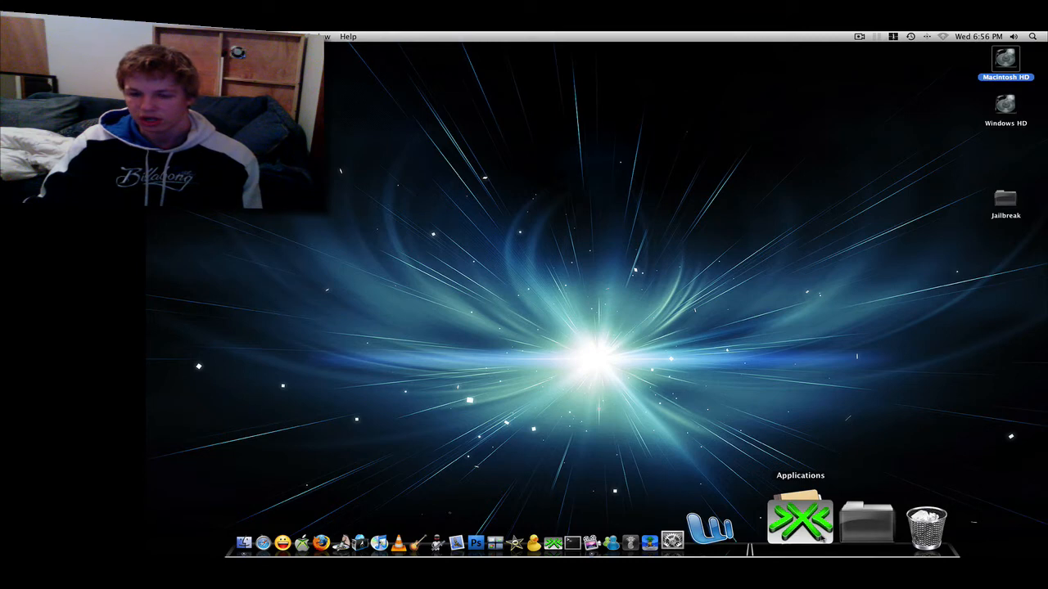
# - Set the Applications Dock stack to Display as Folder and View content as Grid
pyautogui.rightClick(800, 515)
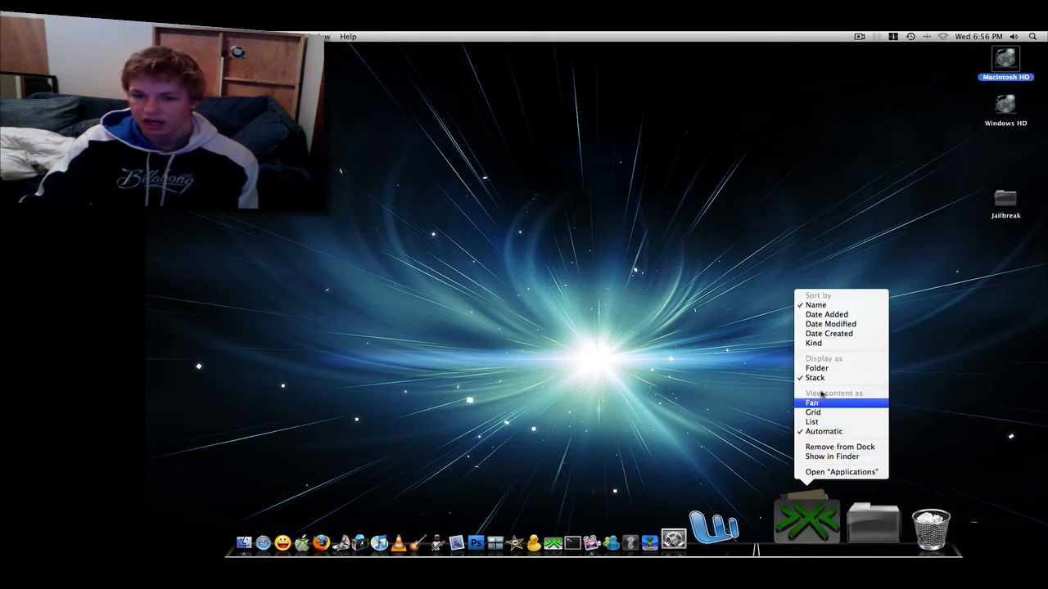
pyautogui.moveTo(816, 368)
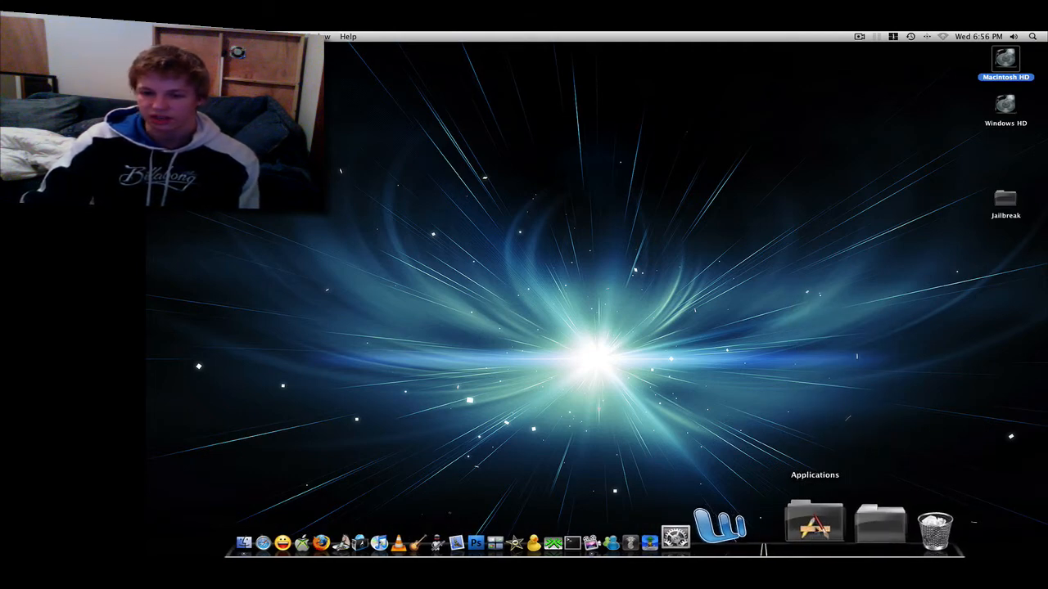
pyautogui.click(814, 520)
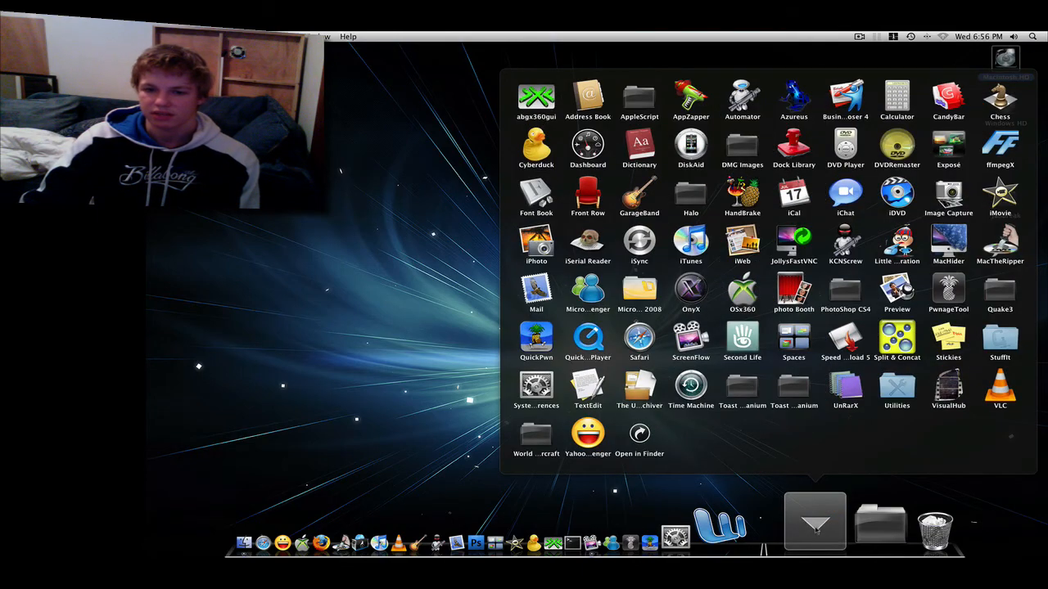